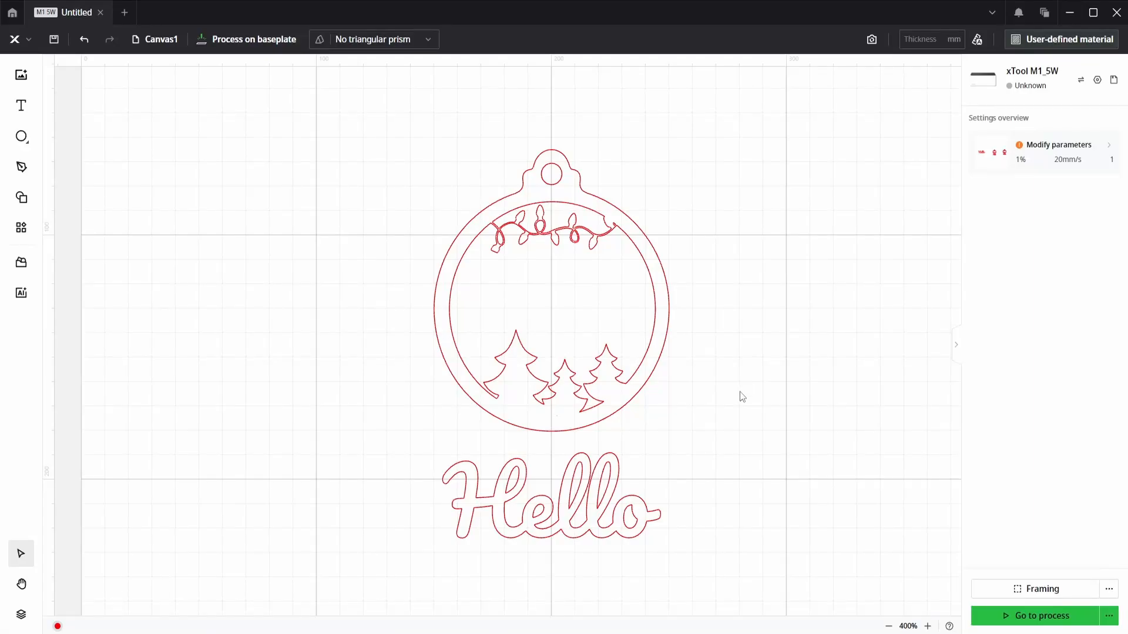
pyautogui.moveTo(724, 399)
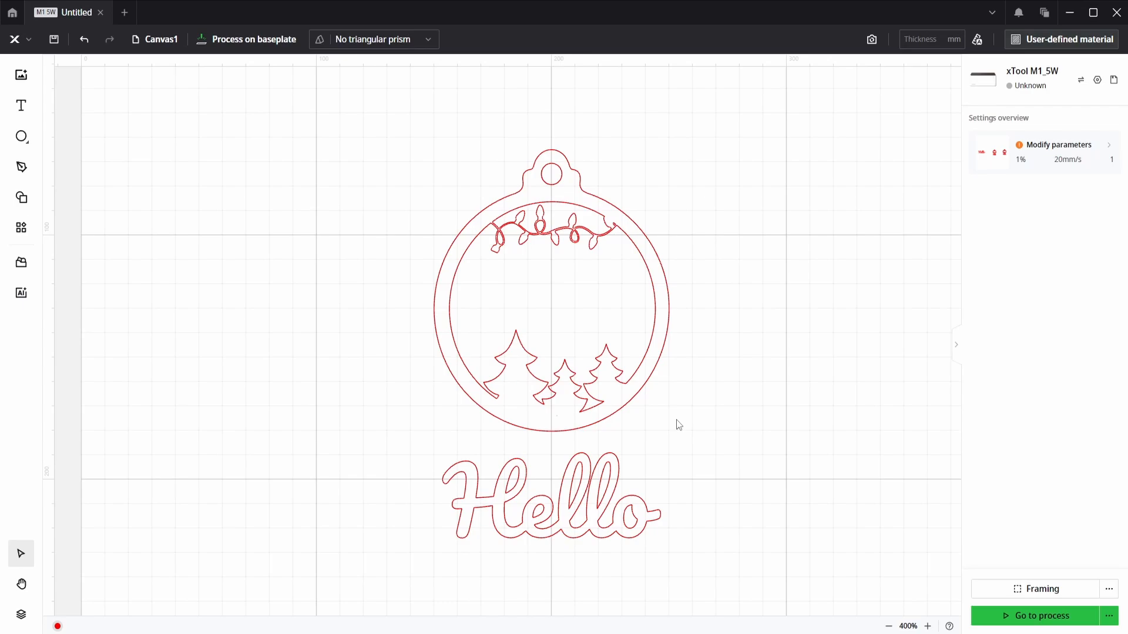
pyautogui.moveTo(664, 466)
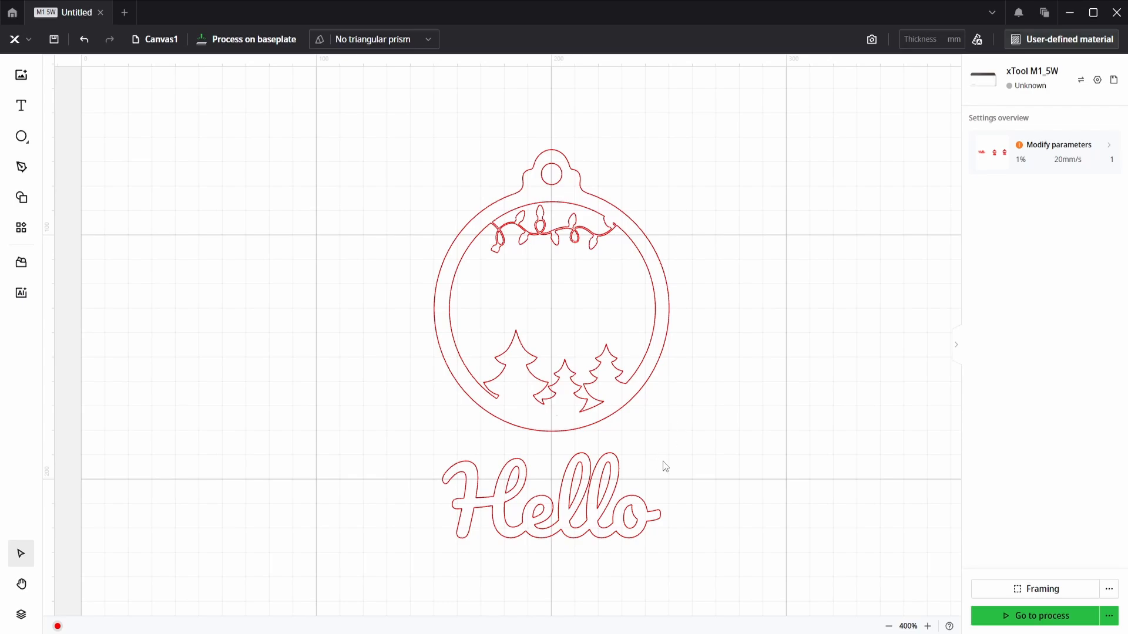
pyautogui.moveTo(647, 483)
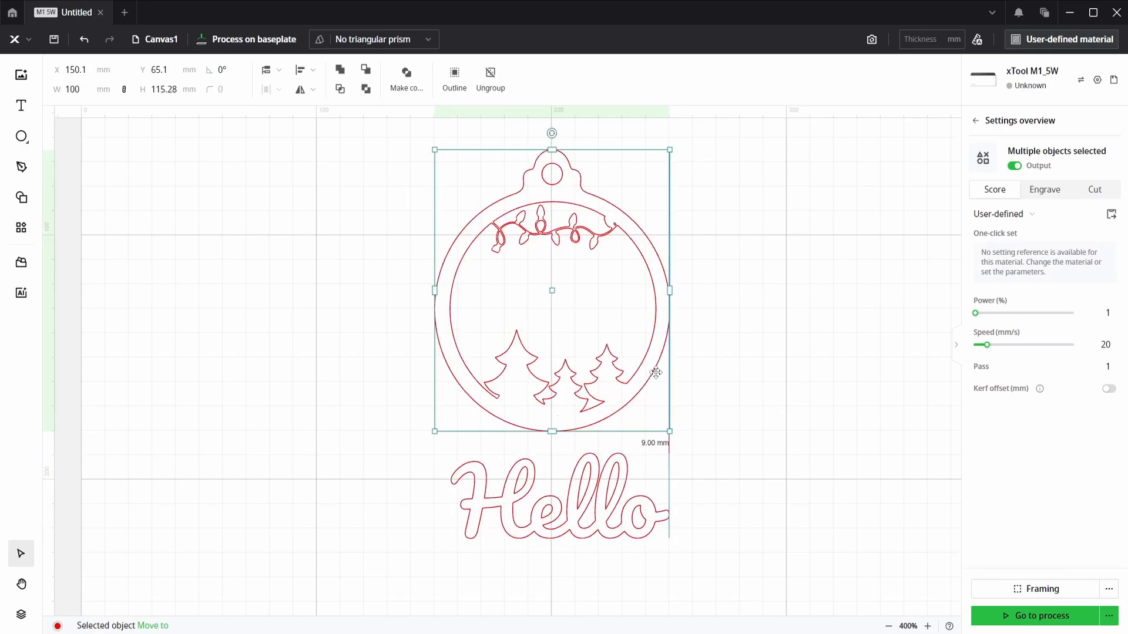
# Drag the Hello text into the ornament and merge them into one outline
pyautogui.moveTo(551, 290); pyautogui.dragTo(551, 285)
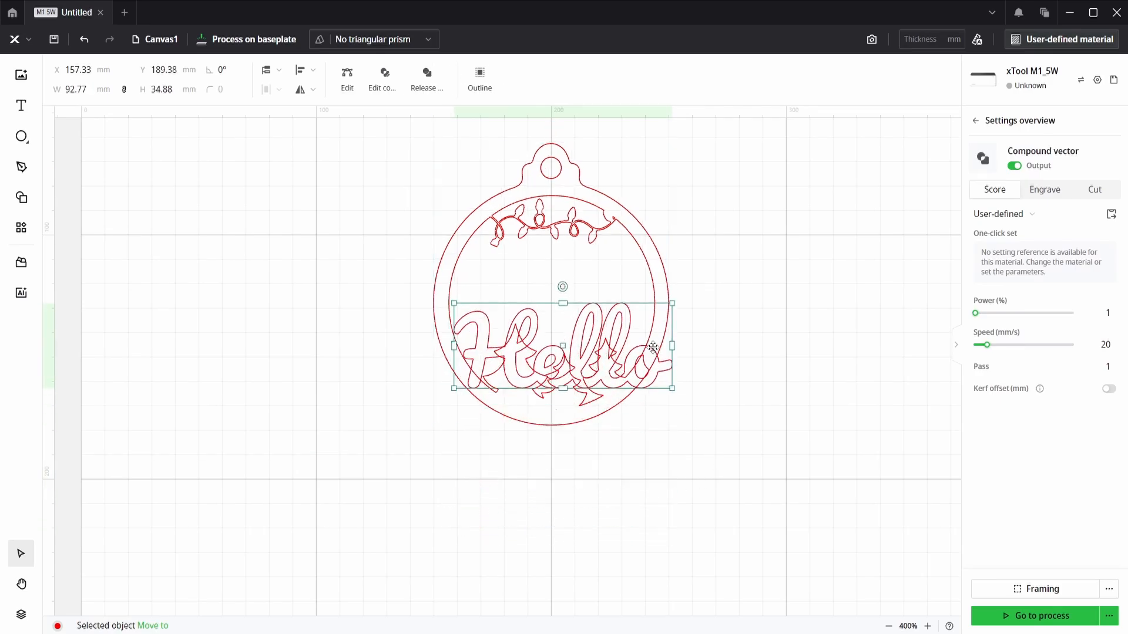
pyautogui.moveTo(563, 346); pyautogui.dragTo(554, 291)
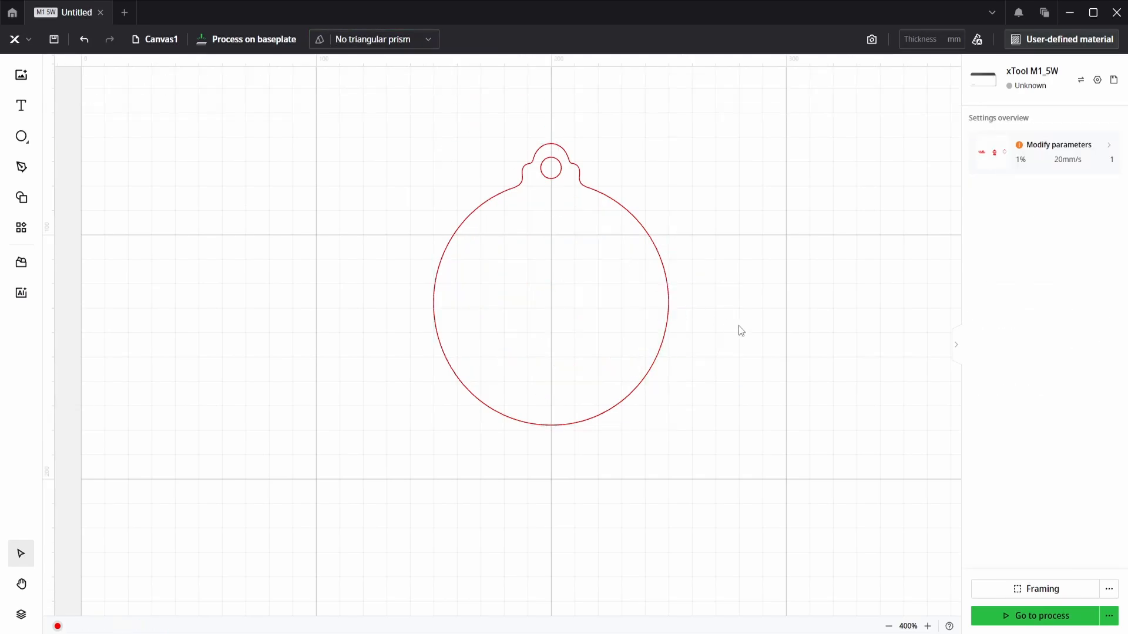
pyautogui.moveTo(740, 350)
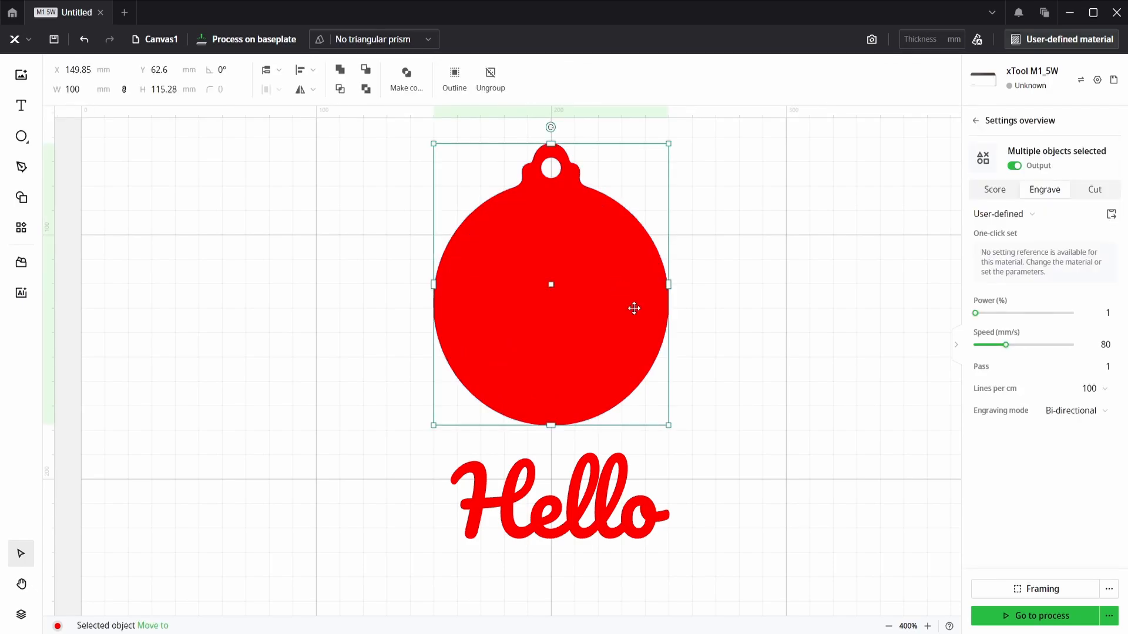
pyautogui.moveTo(733, 279)
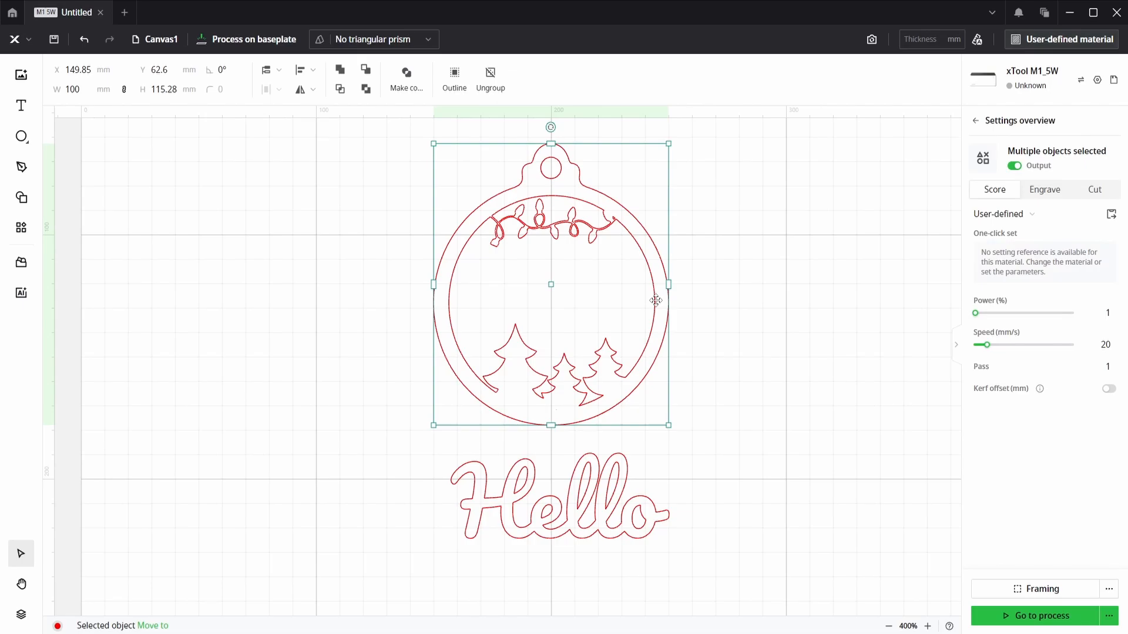
# Make the ornament an engraved compound vector and delete the plain outline copy
pyautogui.rightClick(654, 299)
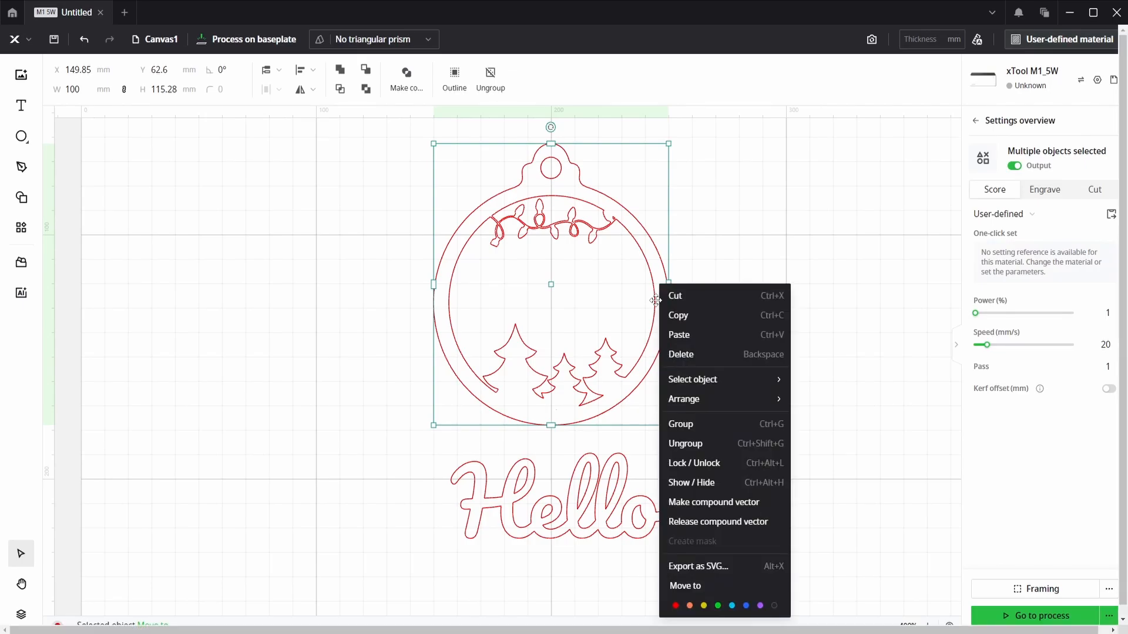
pyautogui.moveTo(685, 444)
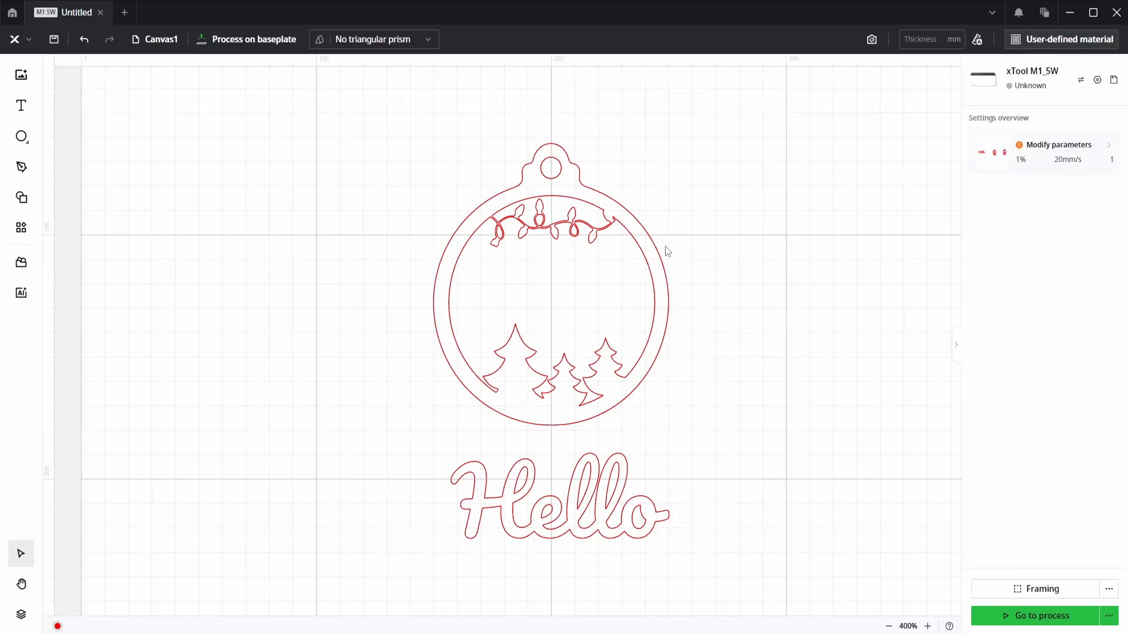
pyautogui.click(550, 287)
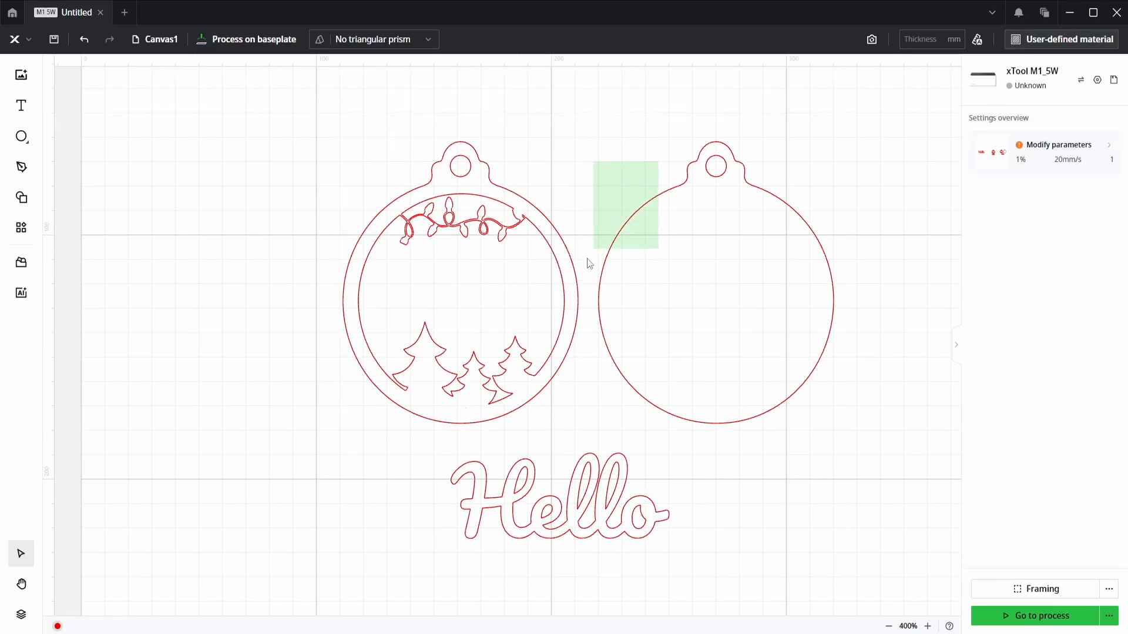
pyautogui.click(624, 205)
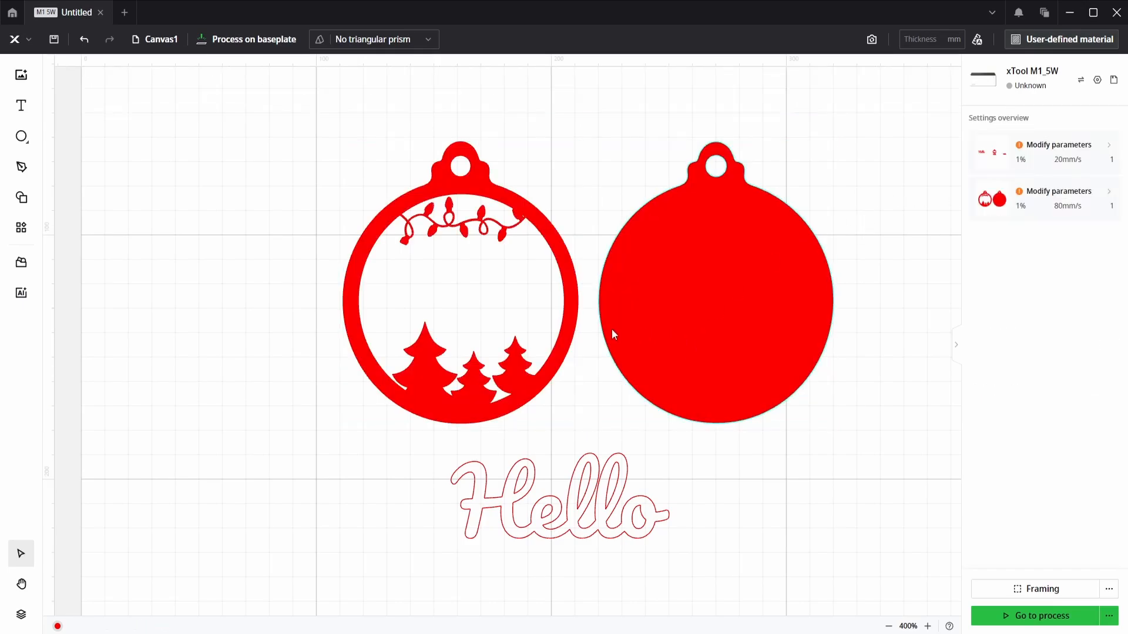
pyautogui.click(716, 288)
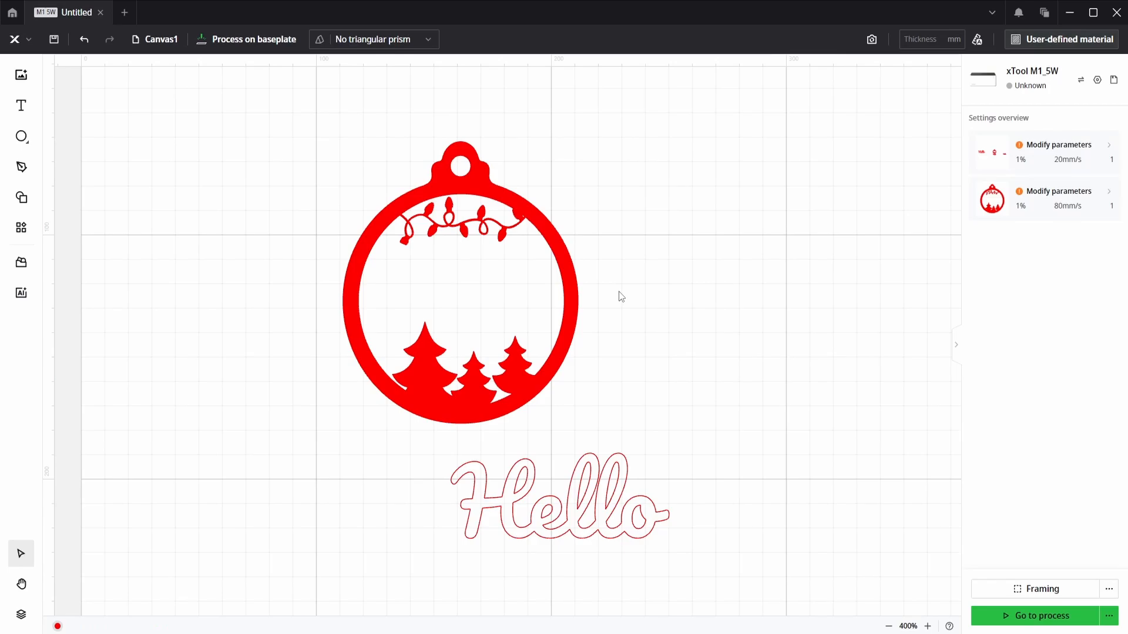
pyautogui.click(461, 294)
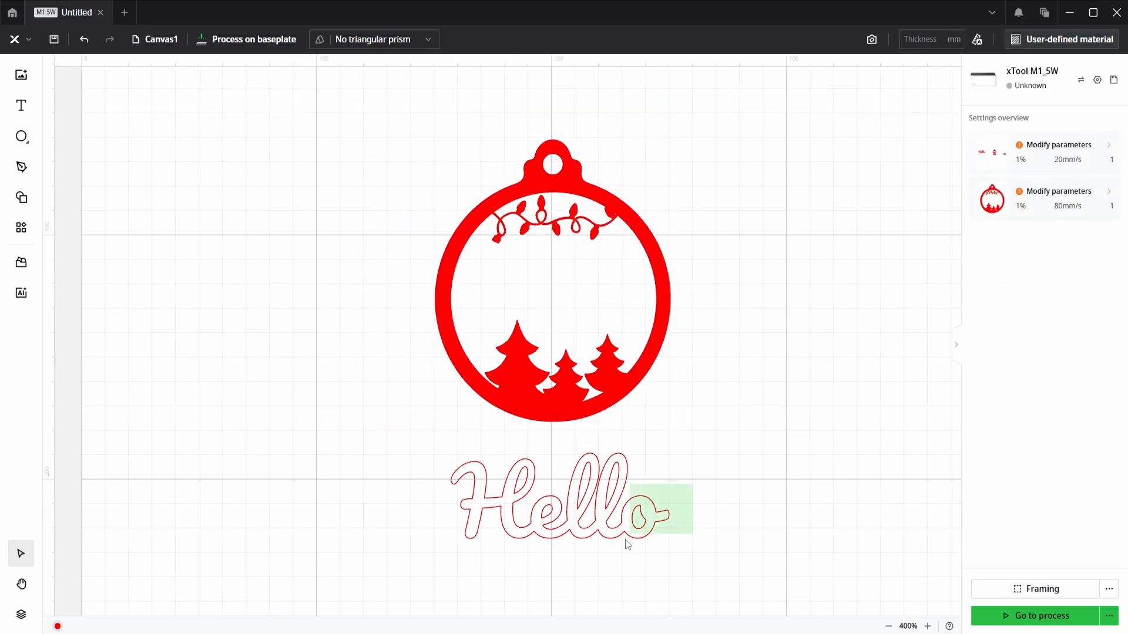
# Select the Hello text to set it to Engrave
pyautogui.click(554, 496)
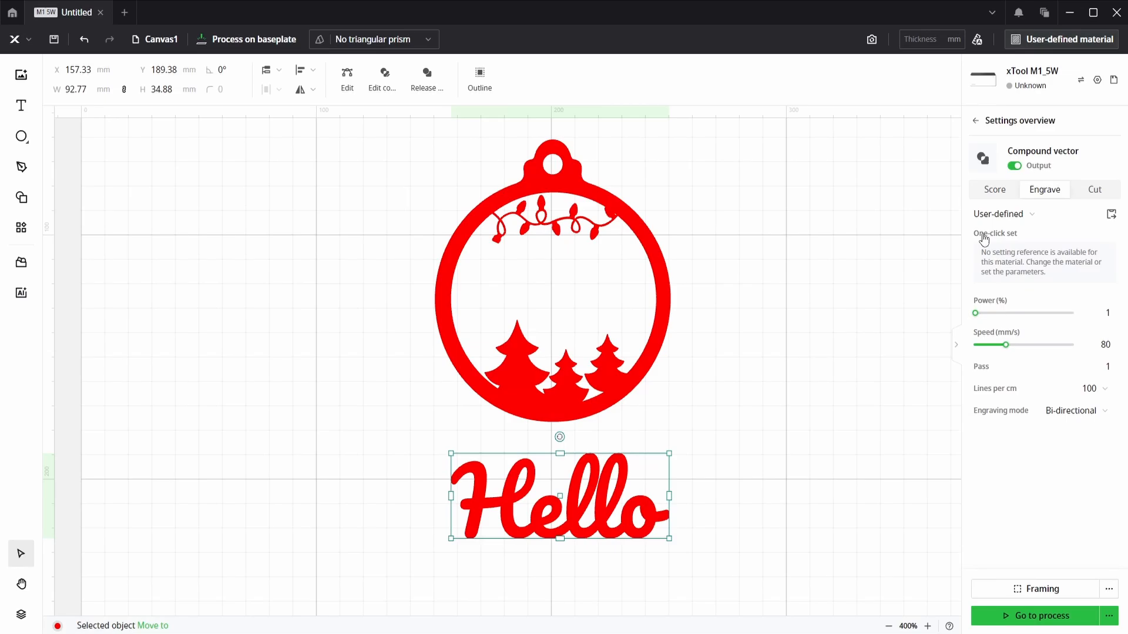
pyautogui.moveTo(709, 461)
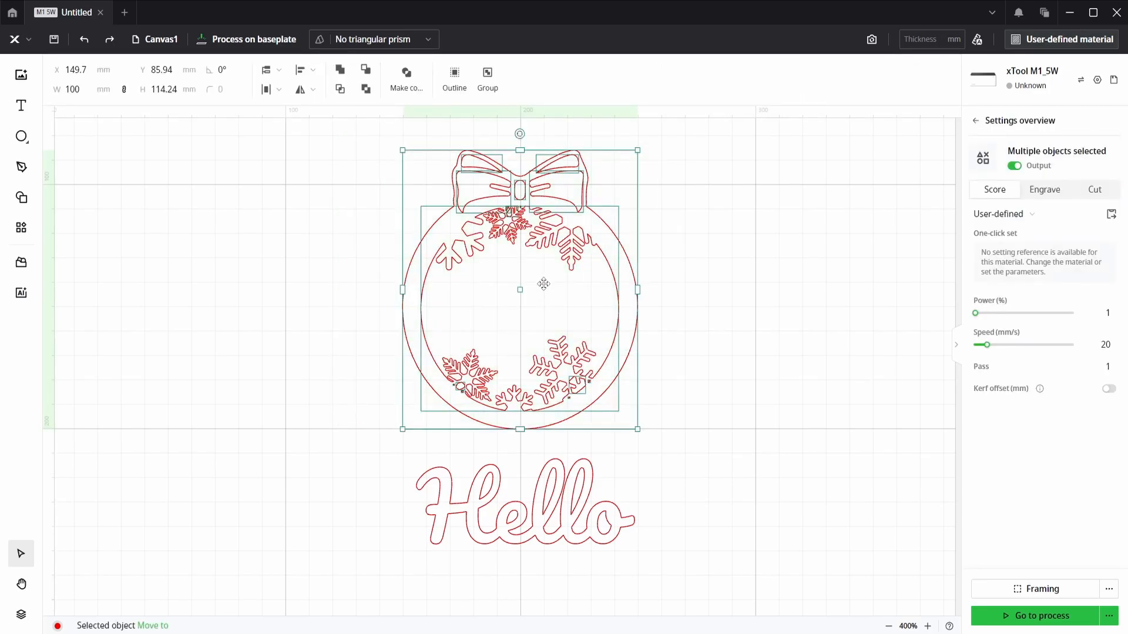
# Open the context options for the snowflake ornament parts and its inner snowflake ring
pyautogui.rightClick(544, 284)
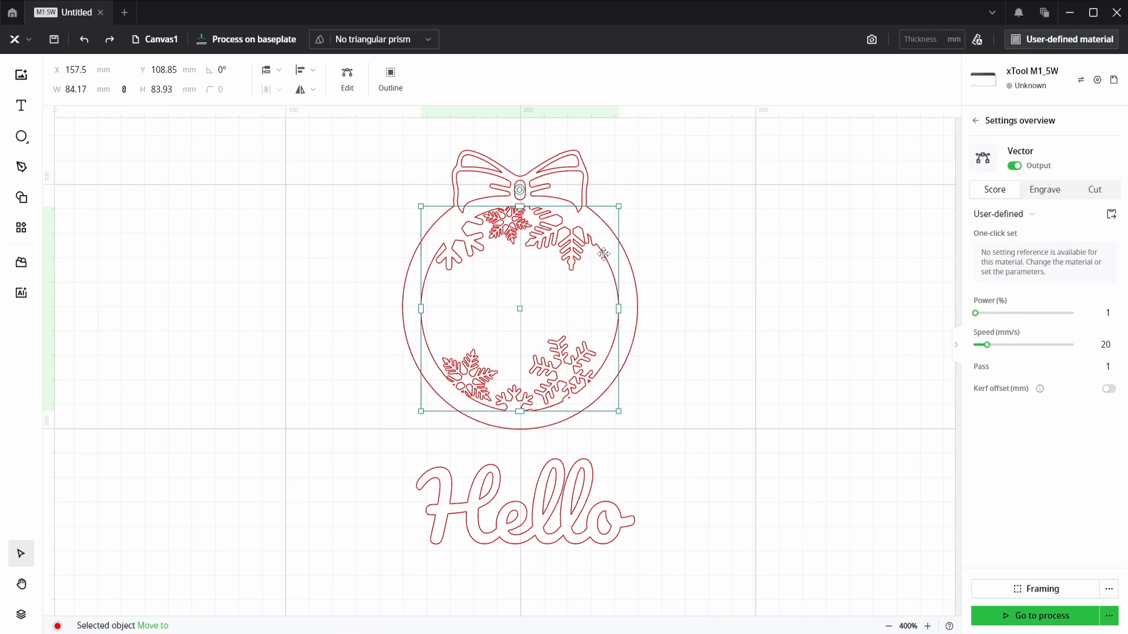
pyautogui.rightClick(602, 253)
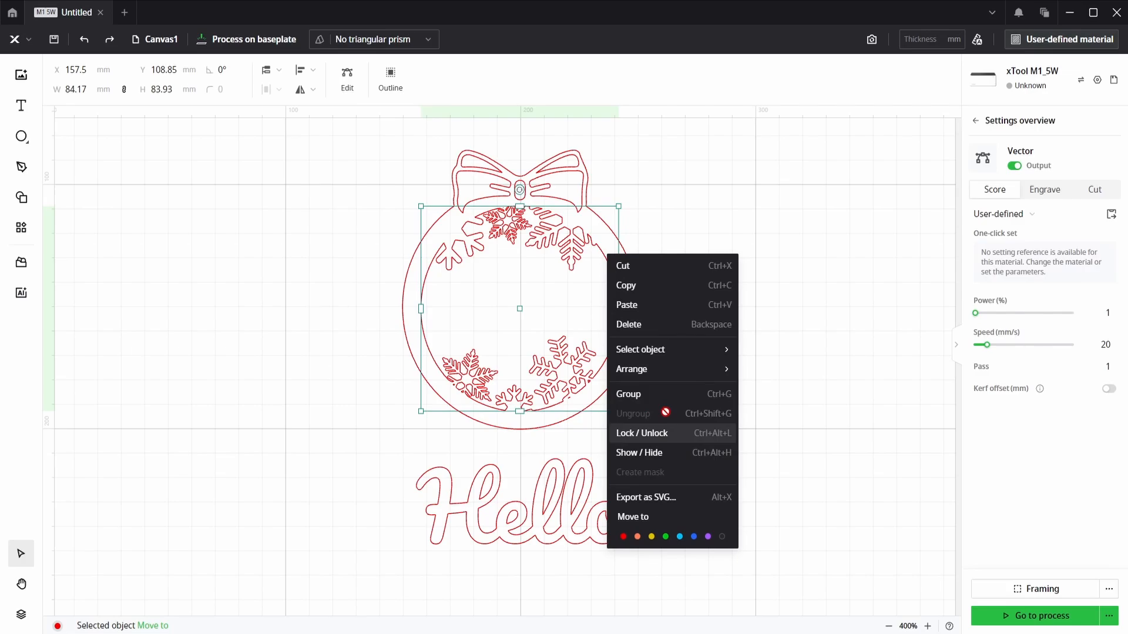
# Select the ornament shape, pull it aside to inspect it, and put it back
pyautogui.click(628, 393)
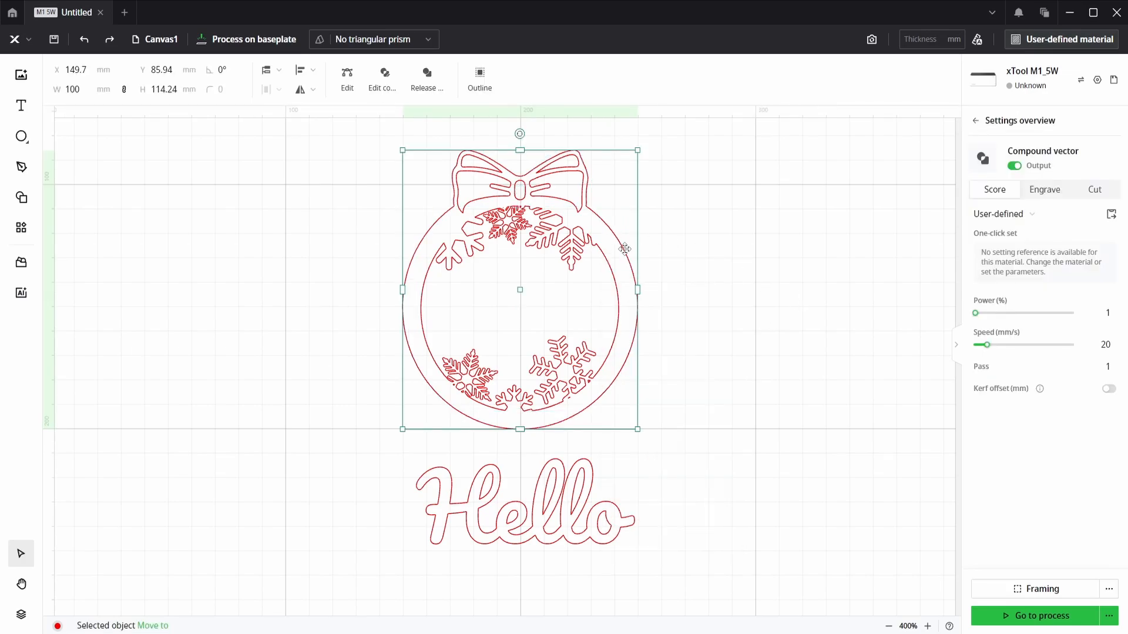
pyautogui.moveTo(518, 290); pyautogui.dragTo(662, 268)
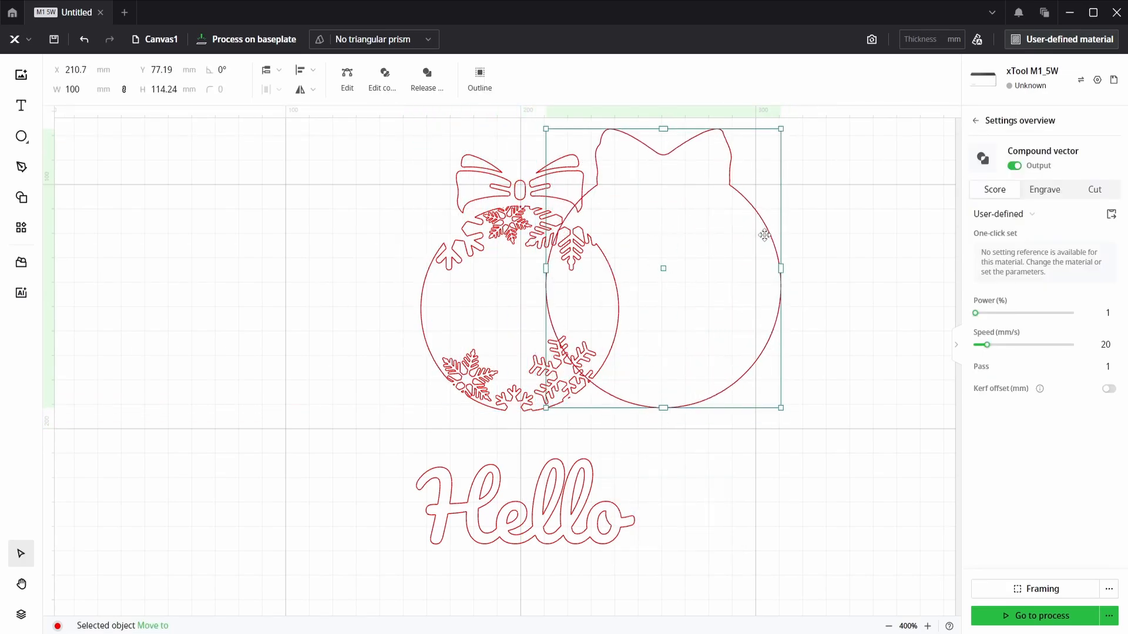
pyautogui.moveTo(763, 235); pyautogui.dragTo(621, 241)
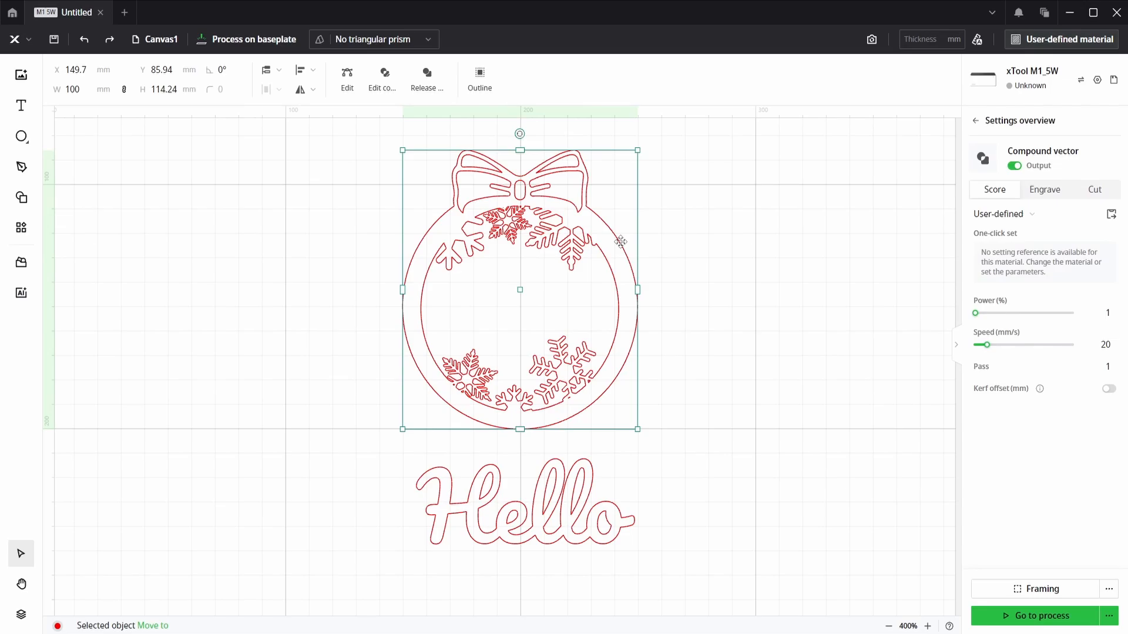
# Release the ornament's compound vector and drag the solid silhouette away
pyautogui.rightClick(620, 241)
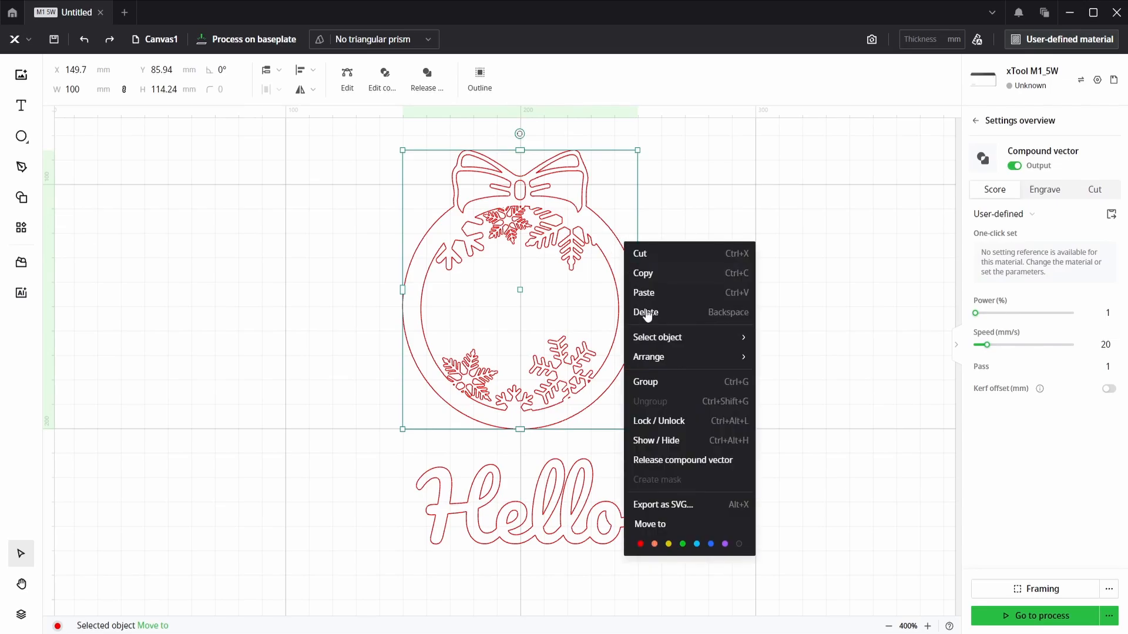
pyautogui.moveTo(657, 461)
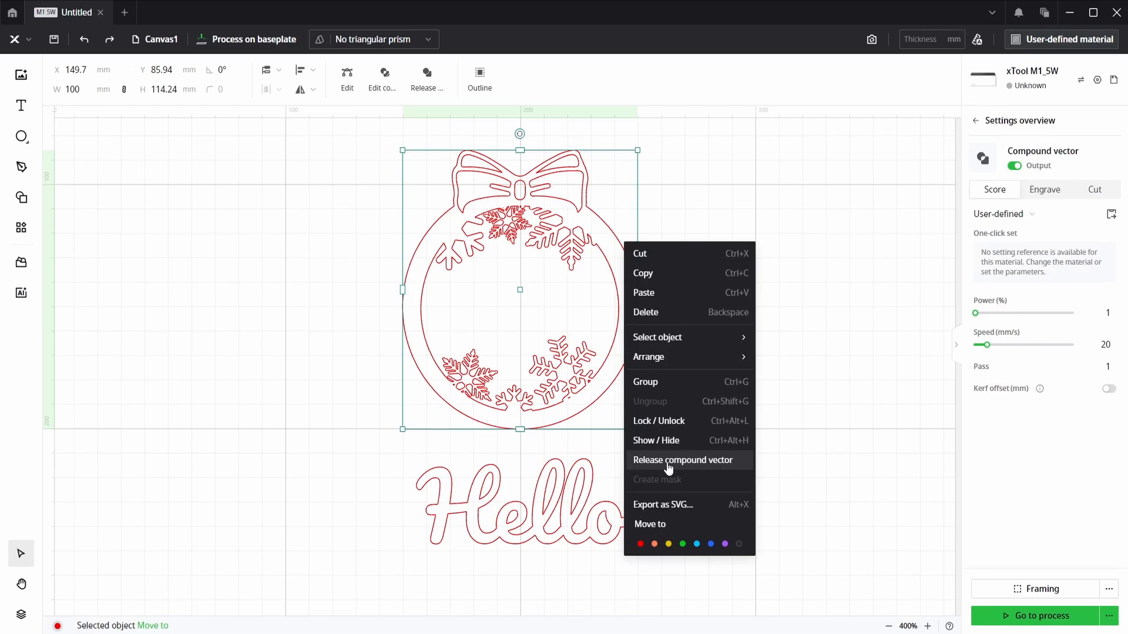
pyautogui.click(681, 460)
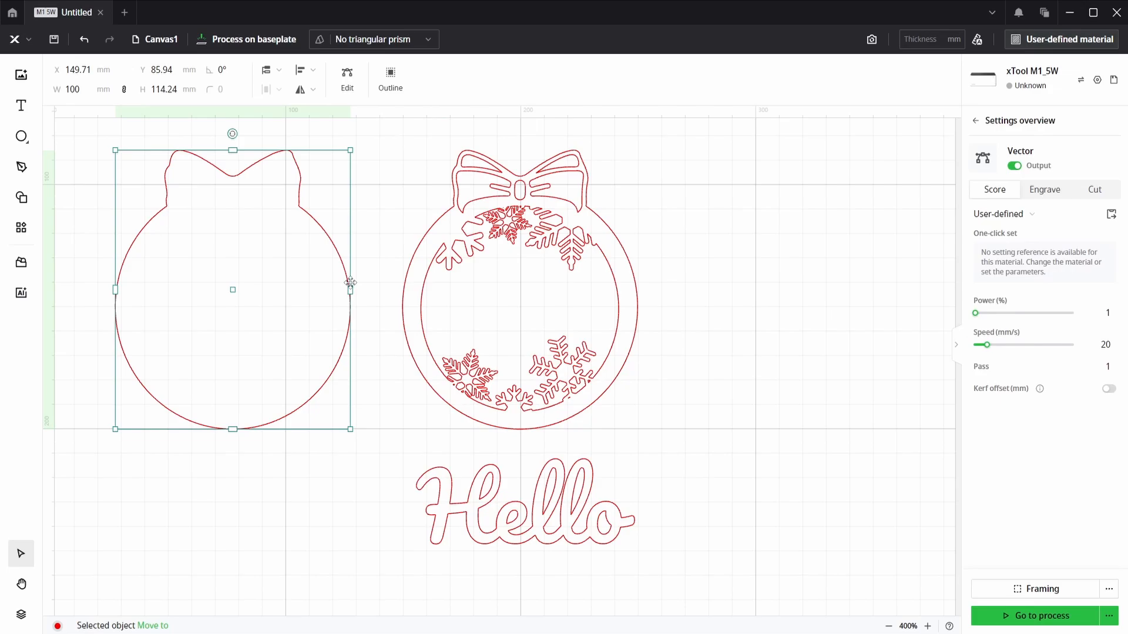
pyautogui.moveTo(233, 288); pyautogui.dragTo(769, 285)
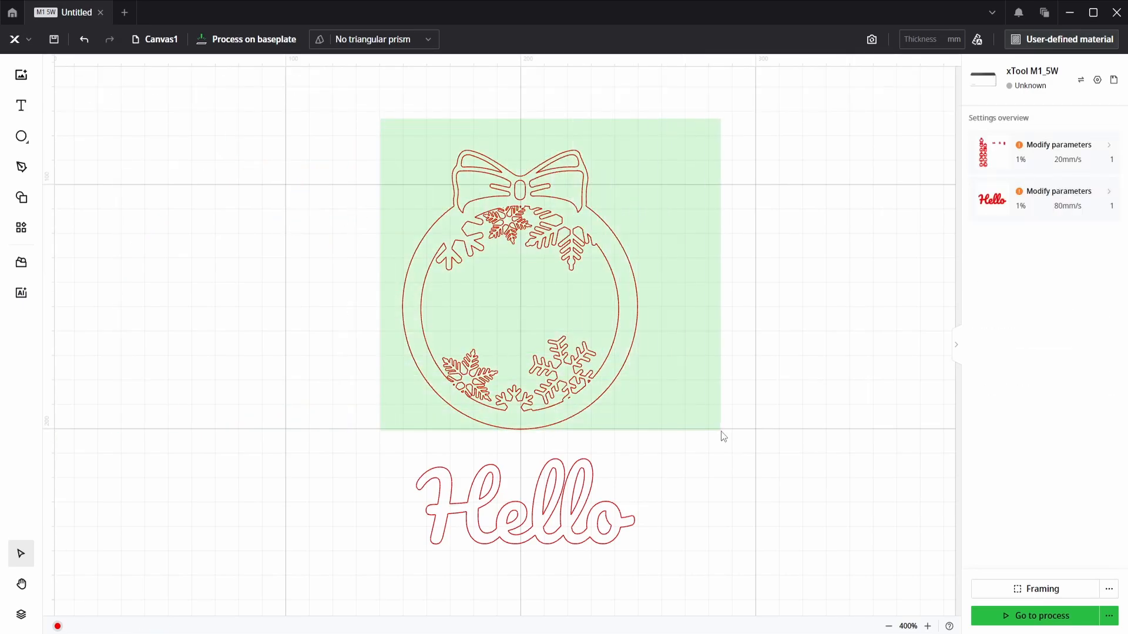
# Combine all ornament pieces into a compound vector set to Engrave
pyautogui.click(518, 302)
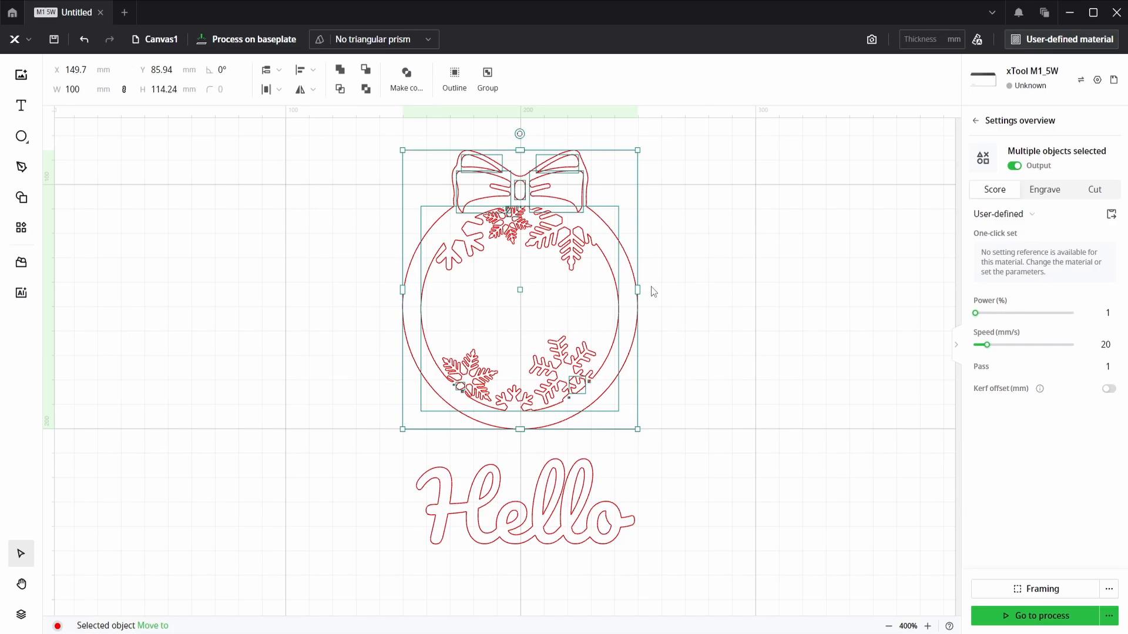
pyautogui.moveTo(490, 134)
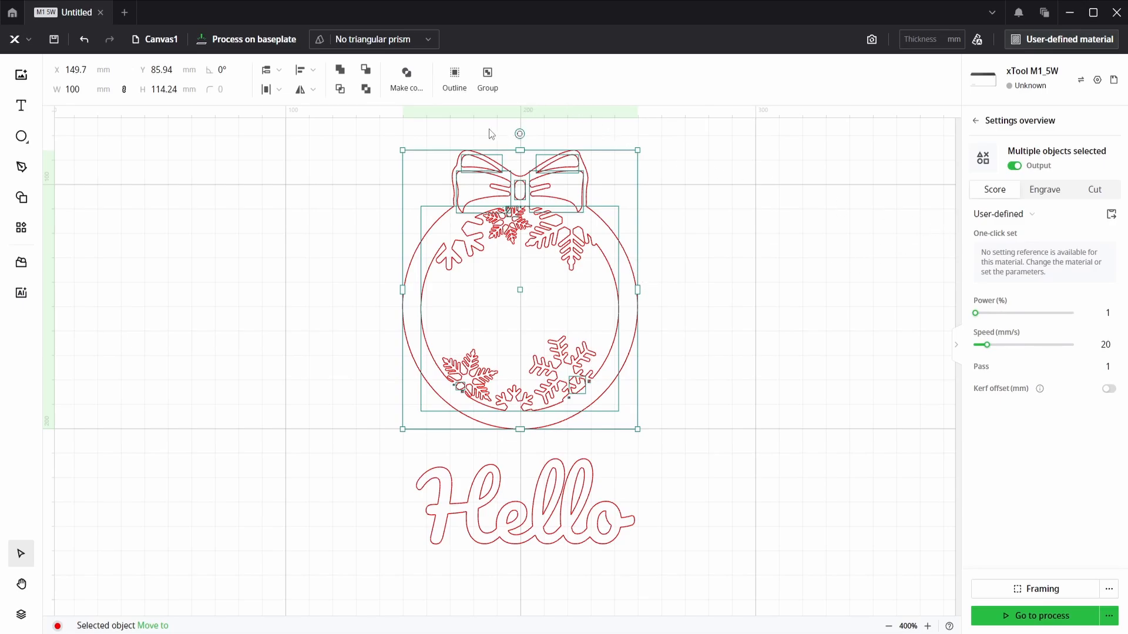
pyautogui.moveTo(406, 79)
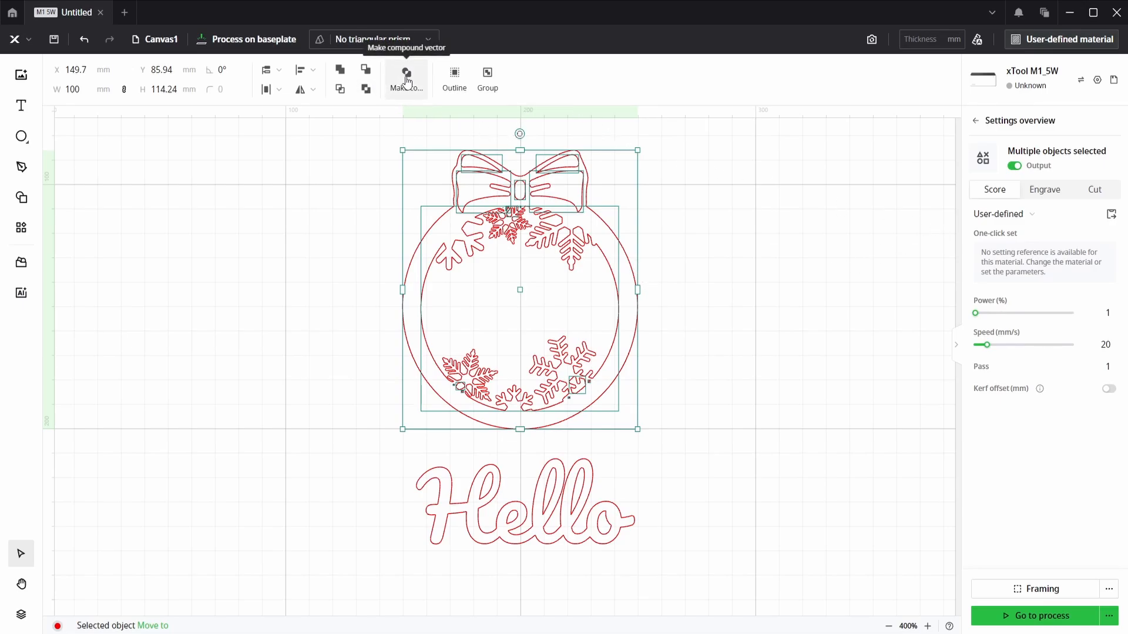
pyautogui.click(405, 77)
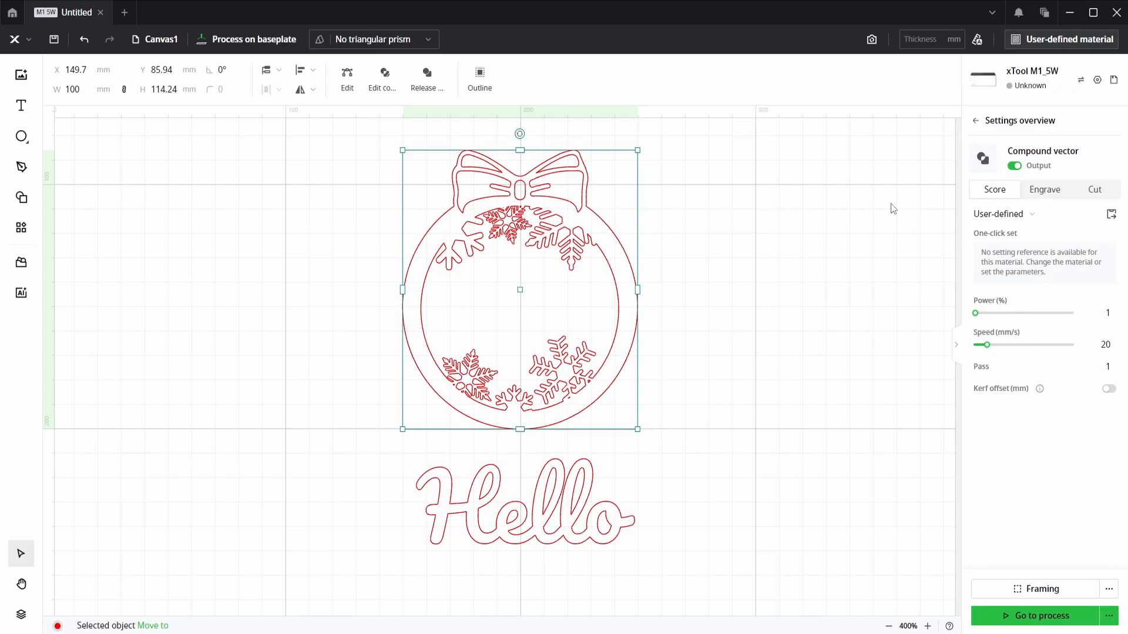
pyautogui.click(1044, 189)
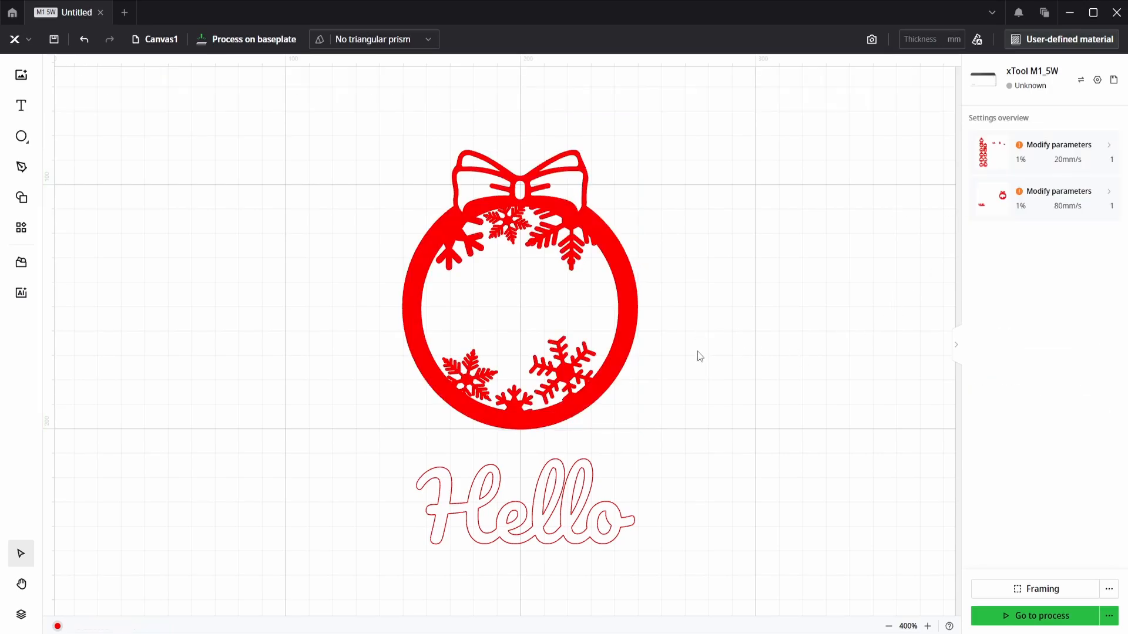
pyautogui.click(525, 499)
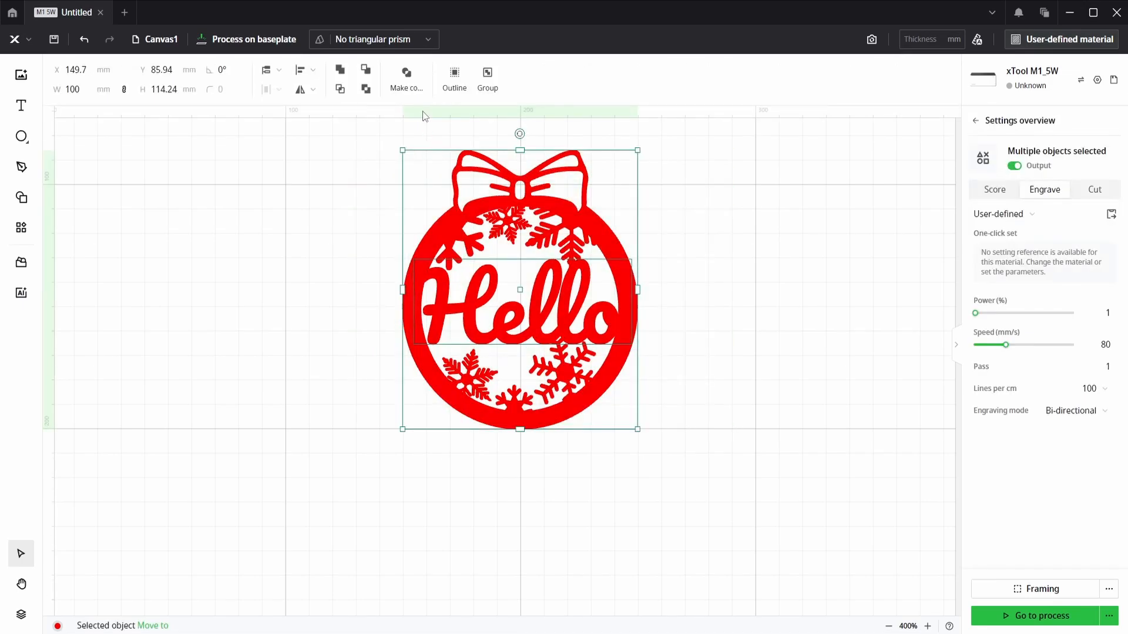
pyautogui.moveTo(340, 71)
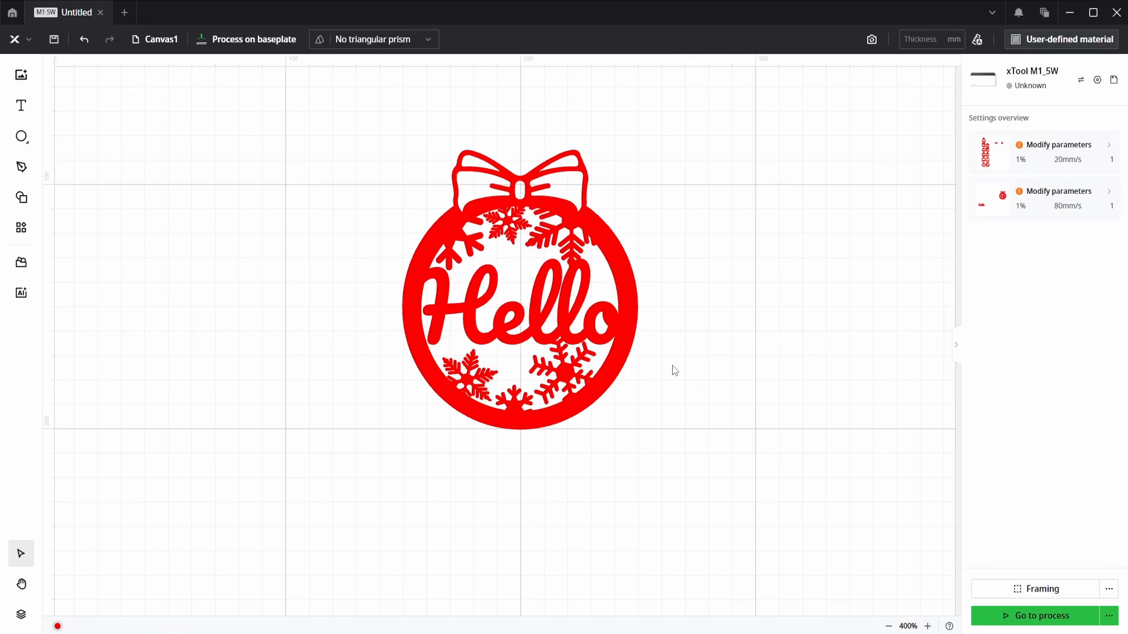
# Click the canvas to finish placing Hello across the ornament's middle
pyautogui.click(518, 287)
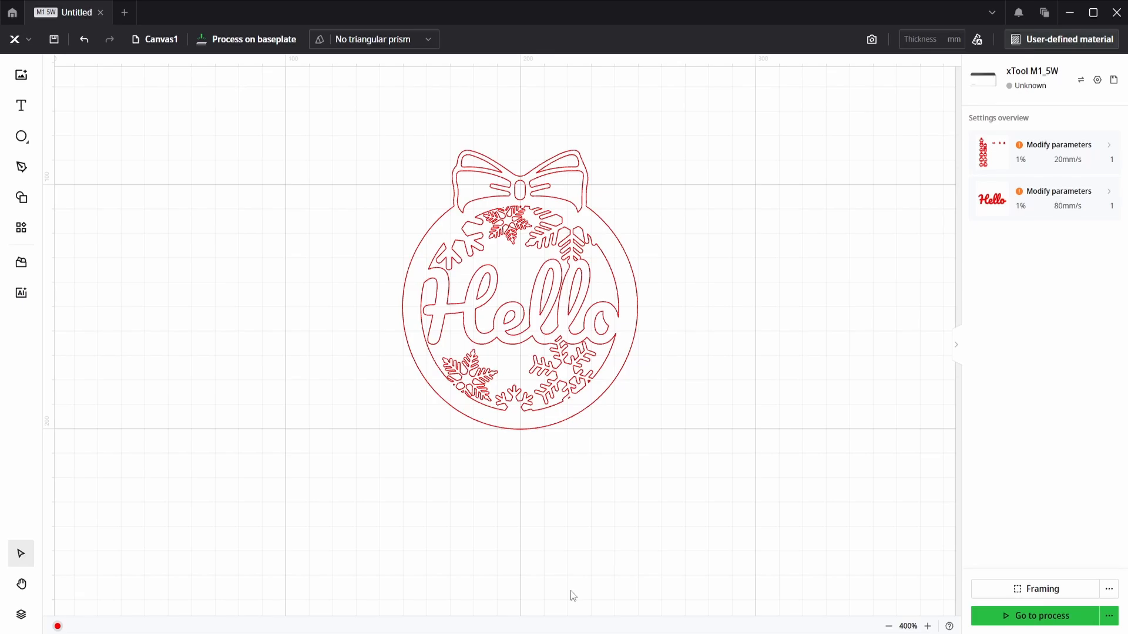
pyautogui.moveTo(706, 378)
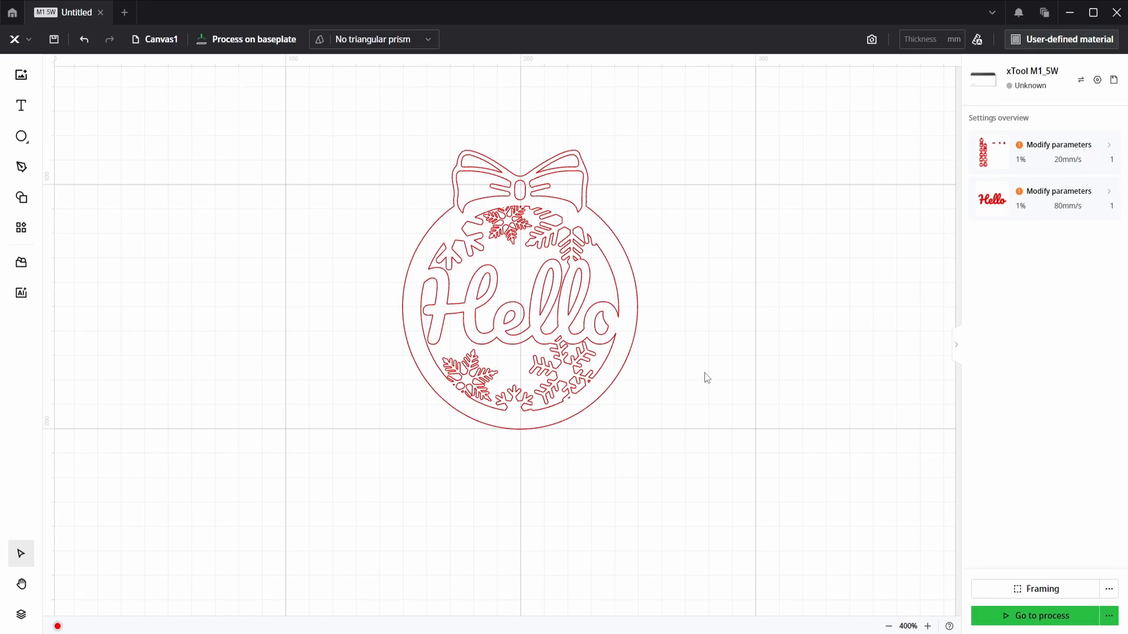